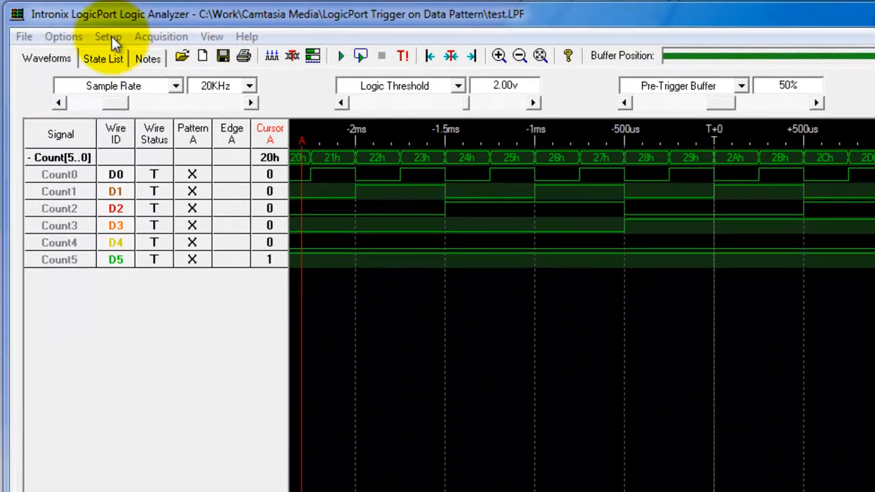
- Bring up Trigger Setup and keep the mode on 'When level A is satisfied'
{"action": "left_click", "coordinate": [108, 35]}
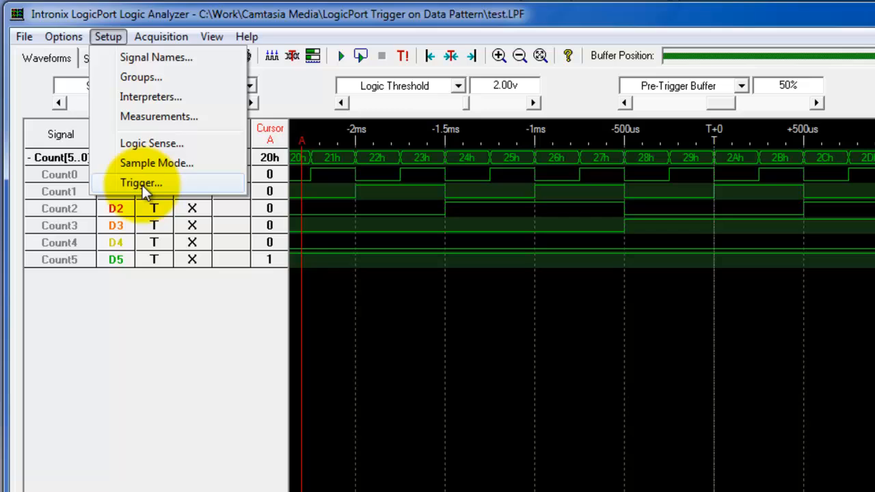
{"action": "left_click", "coordinate": [141, 184]}
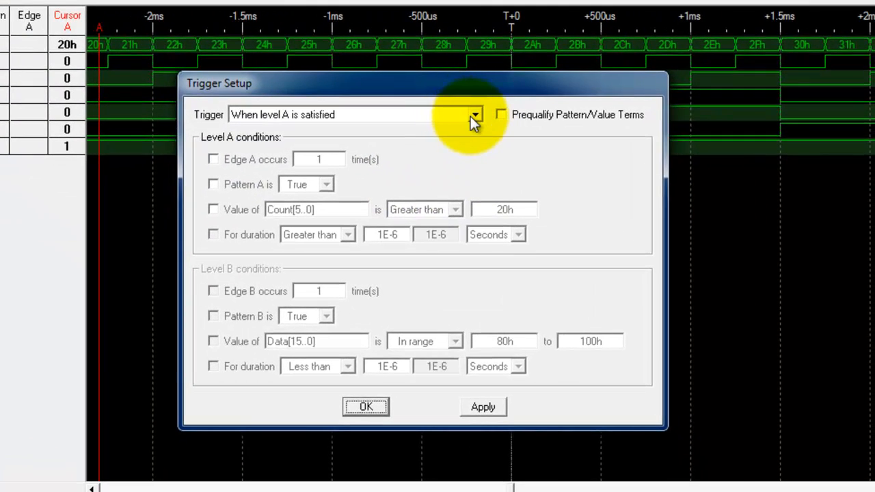
{"action": "left_click", "coordinate": [473, 115]}
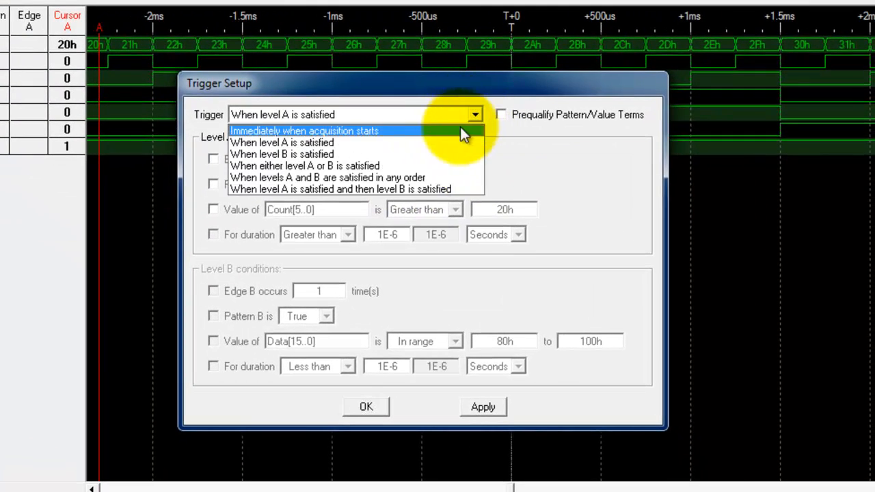
{"action": "left_click", "coordinate": [282, 142]}
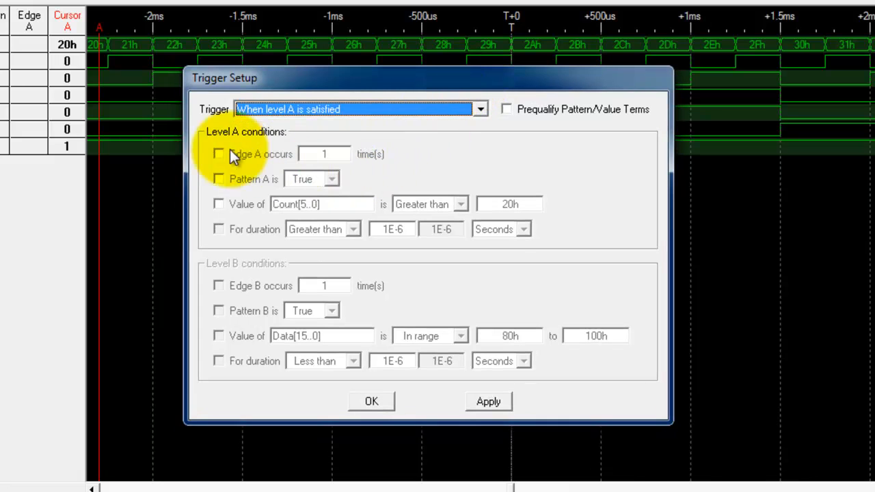
- Require 'Edge A occurs' for level A, apply it, and capture a single acquisition
{"action": "left_click", "coordinate": [219, 153]}
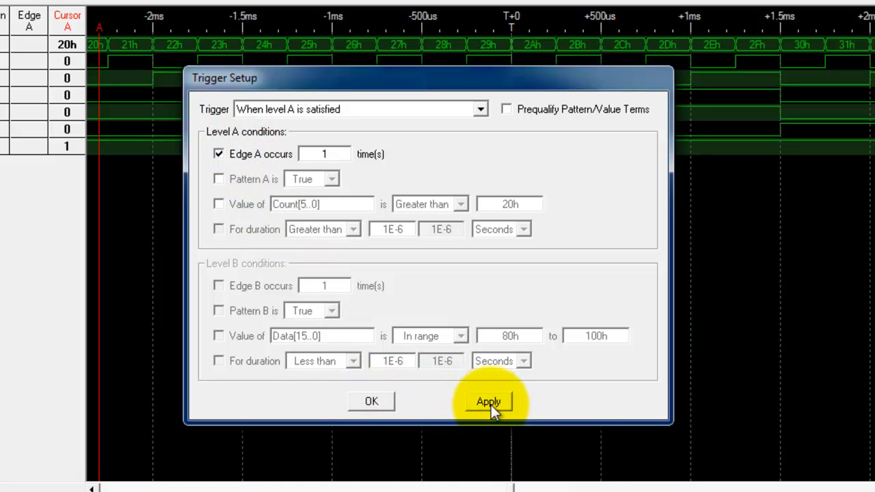
{"action": "left_click", "coordinate": [489, 402]}
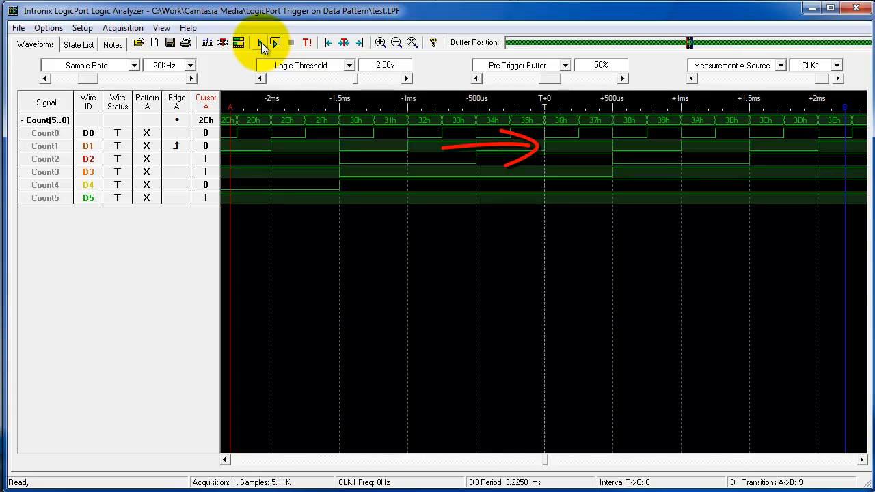
{"action": "left_click", "coordinate": [257, 42]}
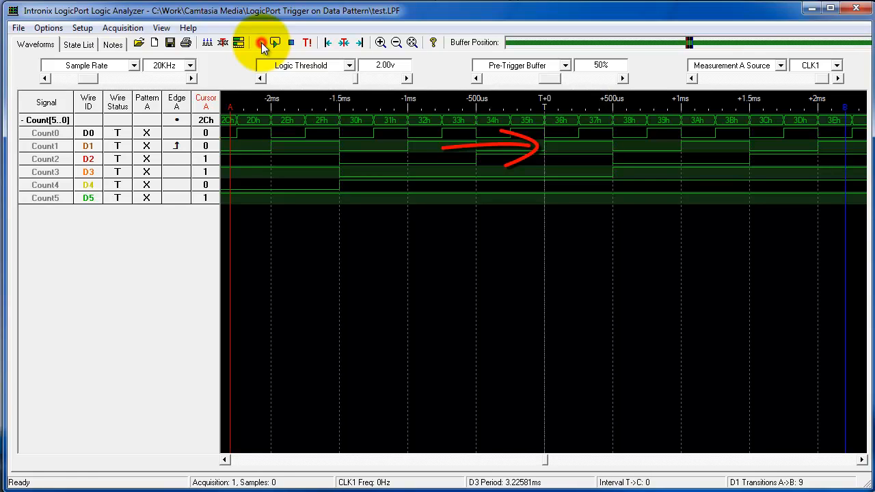
{"action": "left_click", "coordinate": [259, 42]}
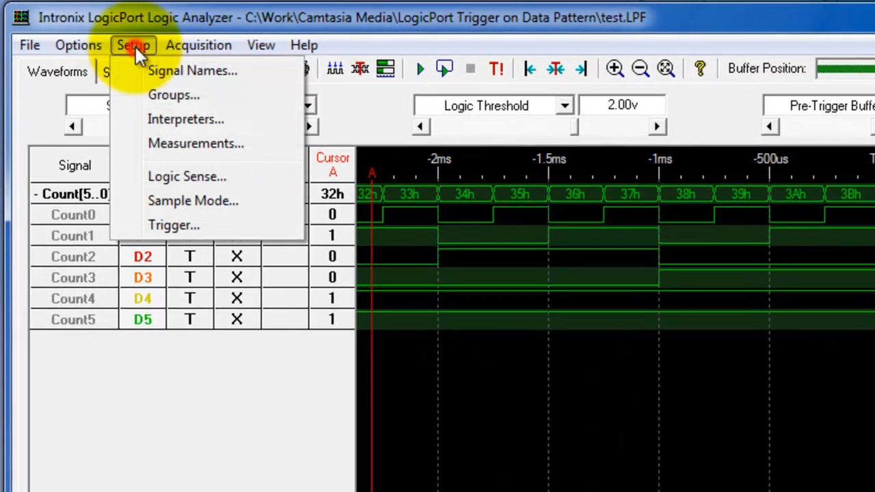
- Make level A trigger on Count[5..0] equal to 20h instead of Pattern A, and apply
{"action": "left_click", "coordinate": [175, 224]}
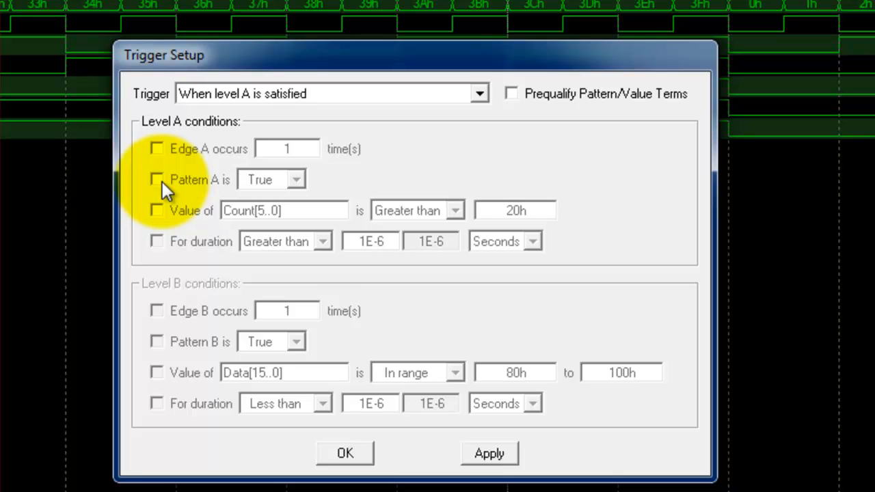
{"action": "left_click", "coordinate": [156, 179]}
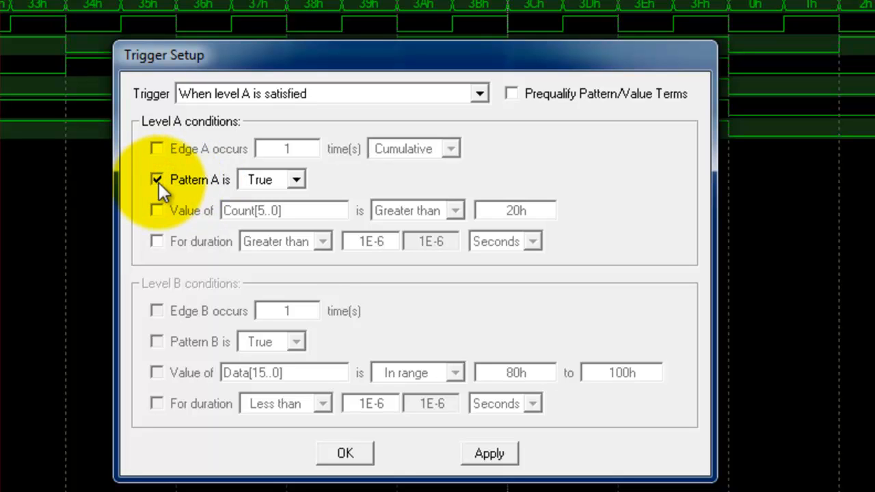
{"action": "left_click", "coordinate": [156, 179]}
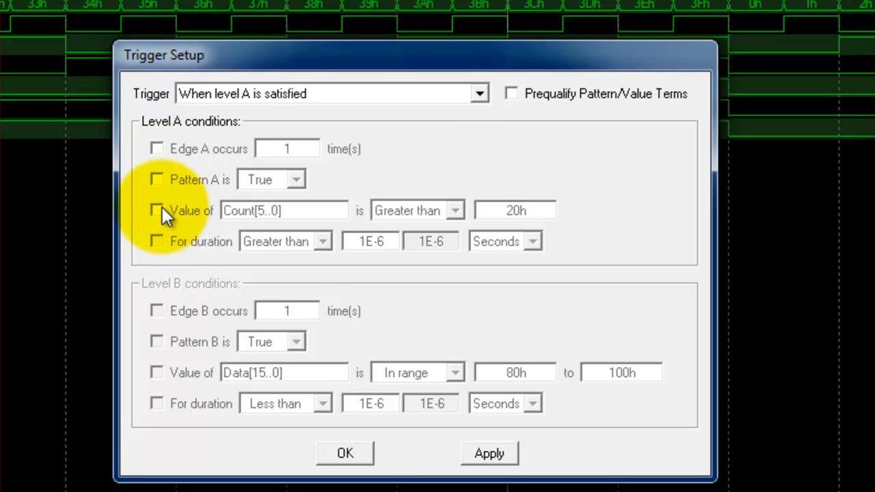
{"action": "left_click", "coordinate": [156, 211]}
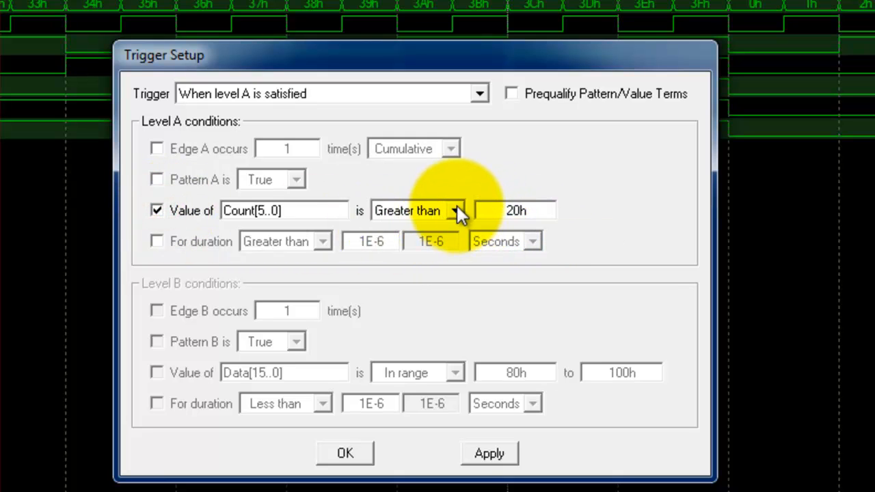
{"action": "mouse_move", "coordinate": [462, 213]}
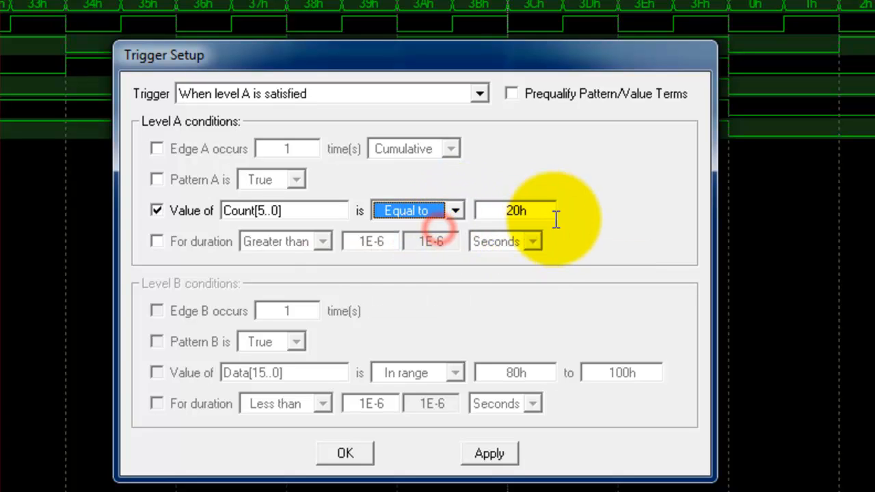
{"action": "mouse_move", "coordinate": [563, 216]}
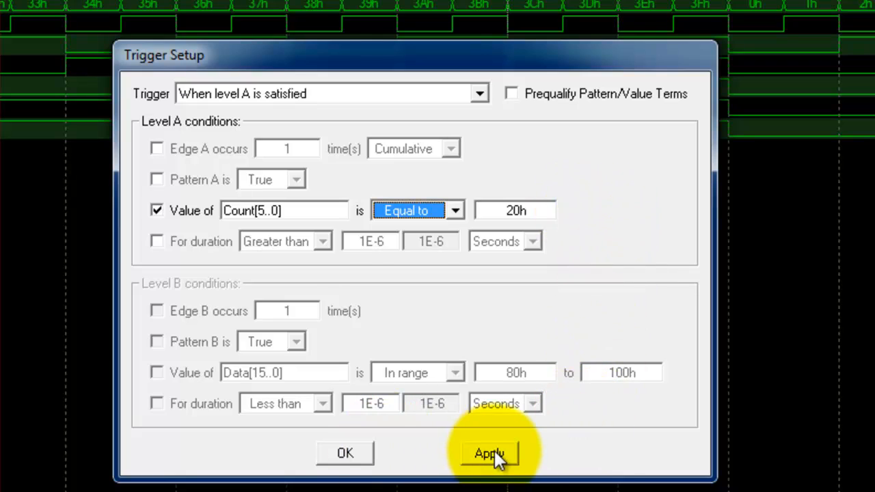
{"action": "left_click", "coordinate": [489, 451]}
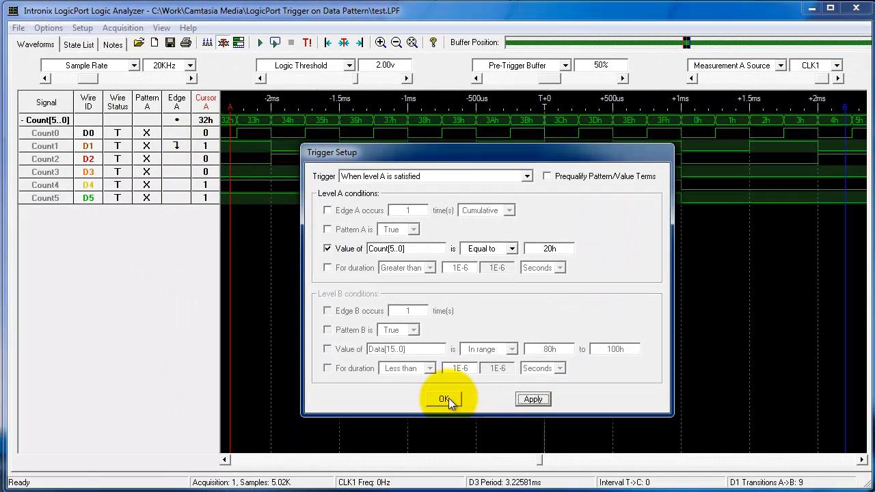
- Confirm Trigger Setup and capture an acquisition triggered at Count[5..0] = 20h
{"action": "left_click", "coordinate": [443, 400]}
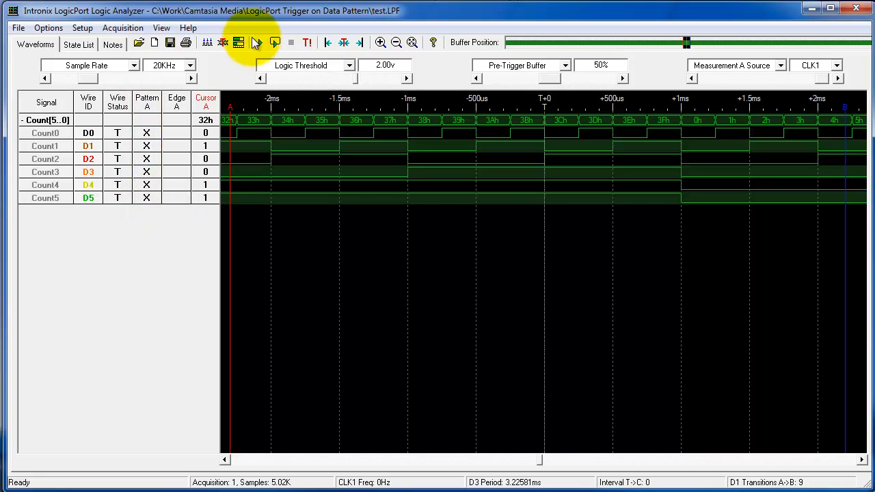
{"action": "left_click", "coordinate": [257, 42]}
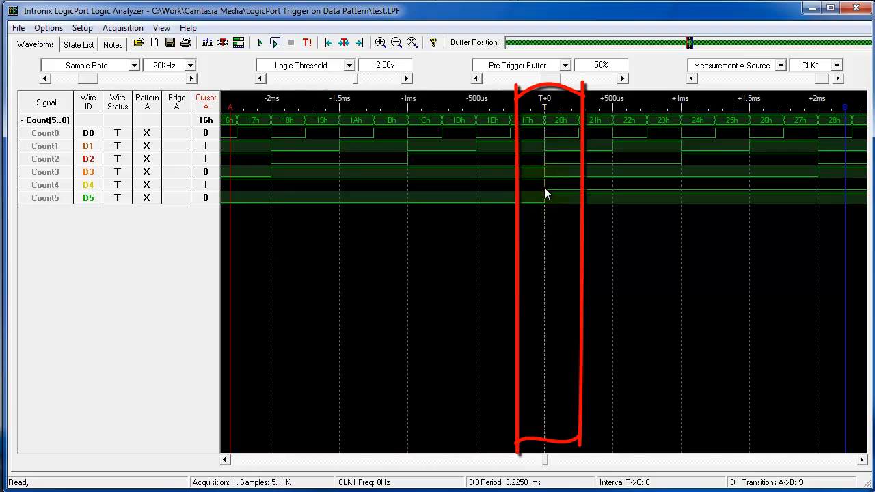
{"action": "mouse_move", "coordinate": [567, 130]}
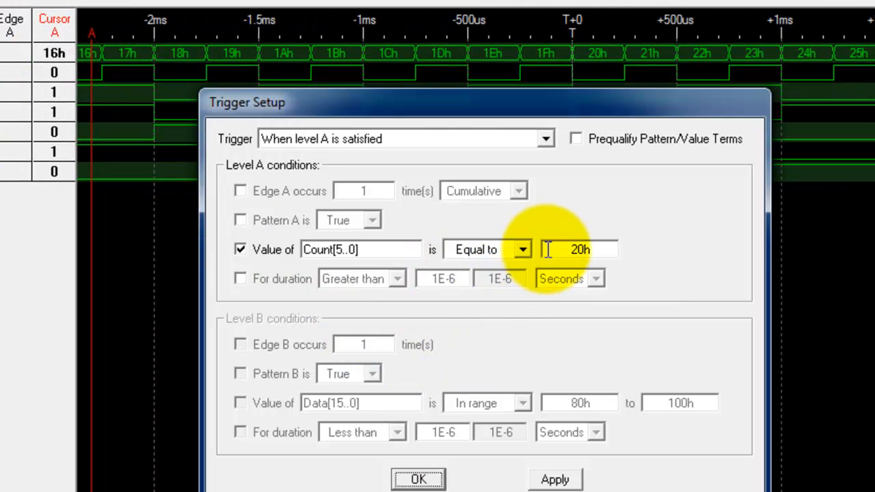
- Change the comparison to 'Greater than' 20h, confirm, and capture a new acquisition
{"action": "left_click", "coordinate": [521, 248]}
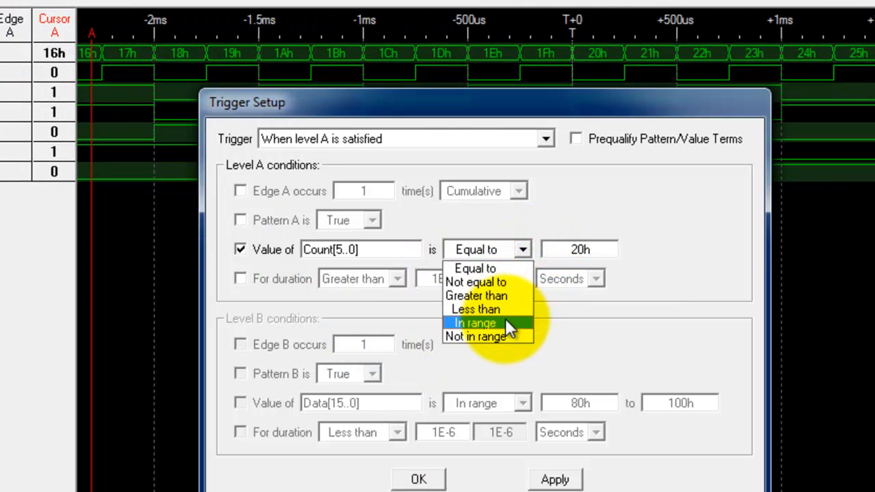
{"action": "left_click", "coordinate": [476, 295]}
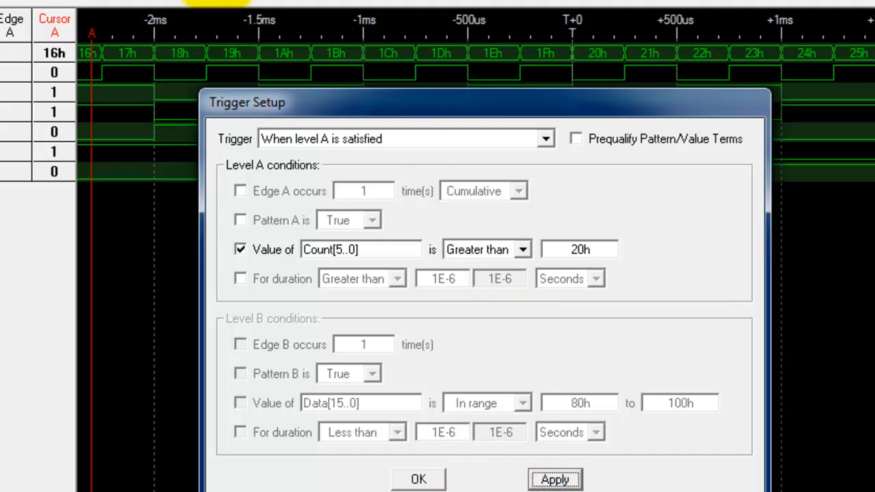
{"action": "left_click", "coordinate": [420, 479]}
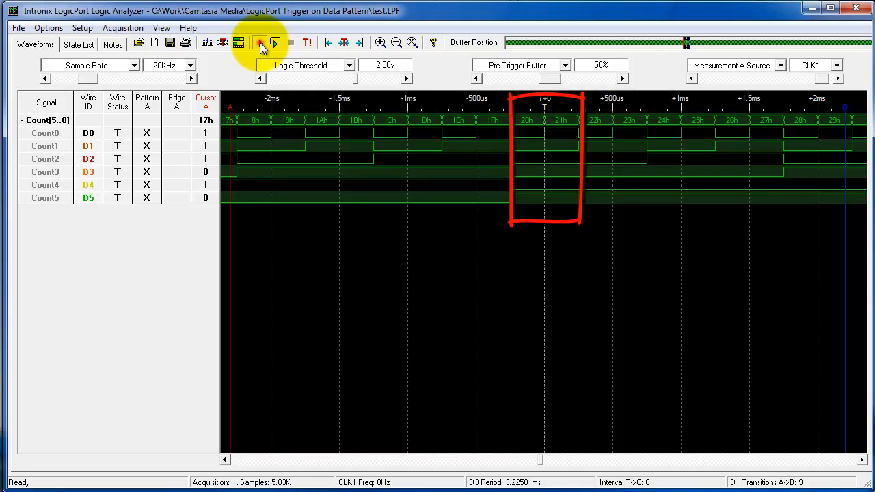
{"action": "left_click", "coordinate": [257, 42]}
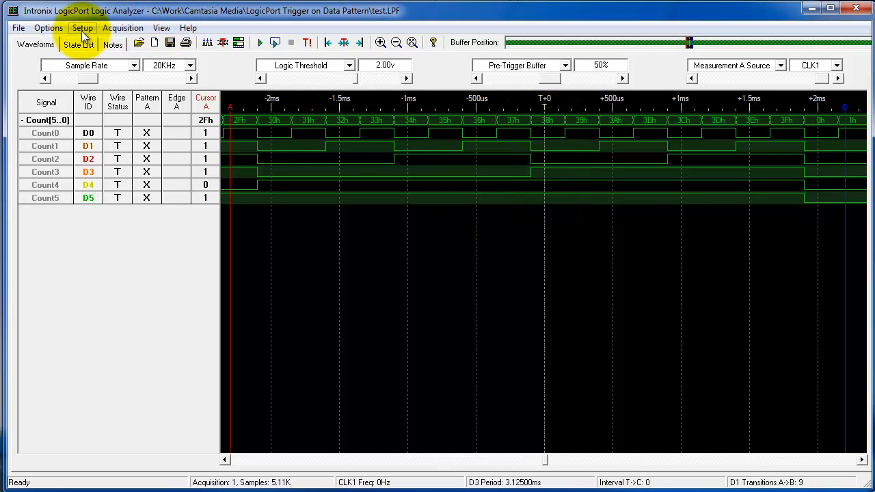
{"action": "left_click", "coordinate": [79, 30]}
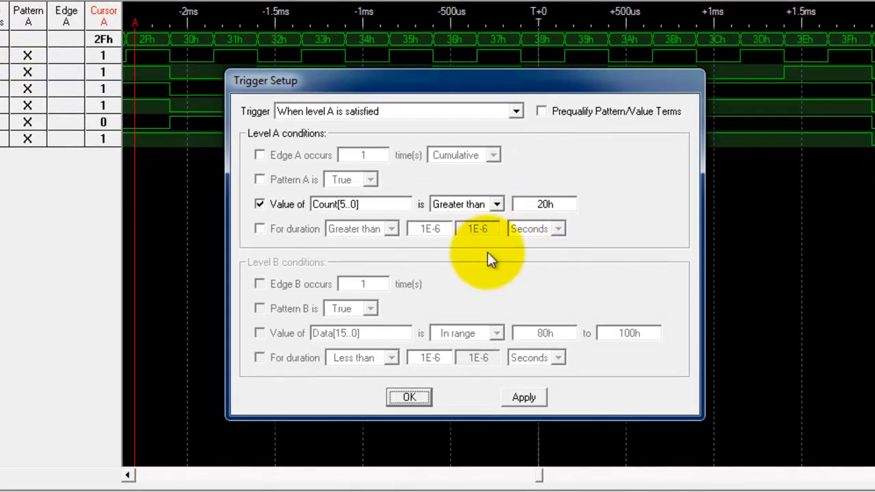
{"action": "mouse_move", "coordinate": [396, 208]}
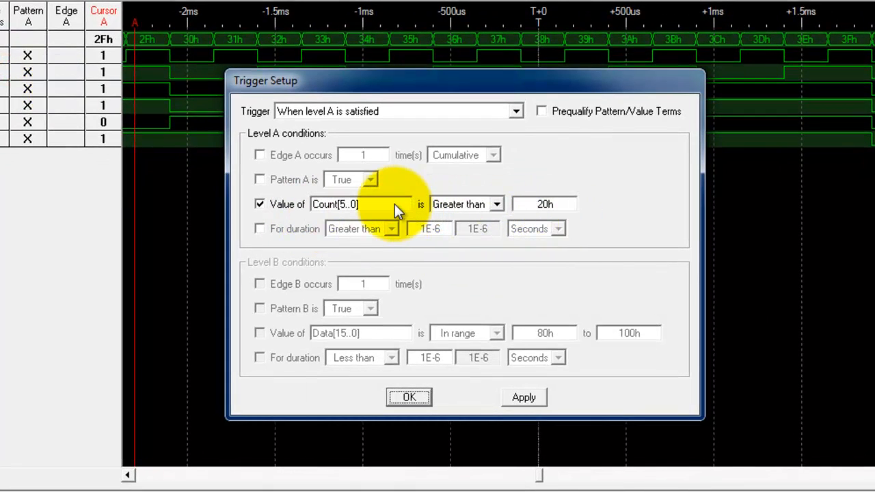
{"action": "left_click", "coordinate": [358, 204]}
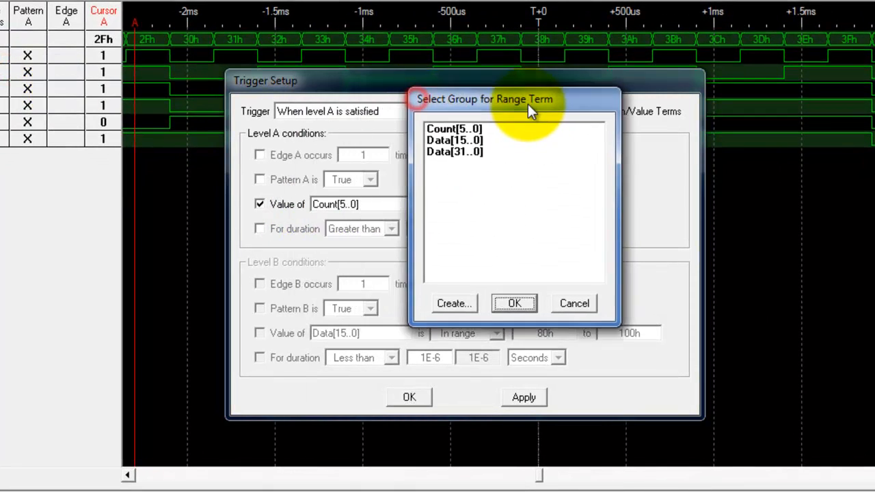
{"action": "left_click", "coordinate": [455, 128]}
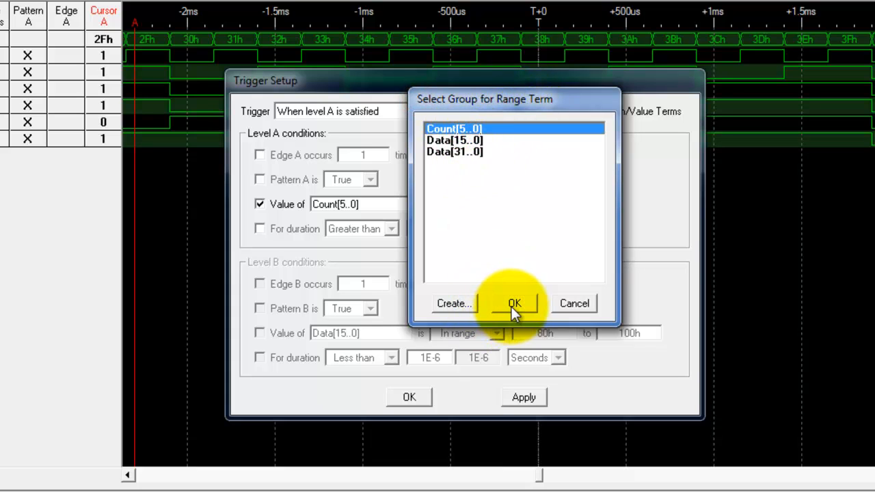
{"action": "left_click", "coordinate": [513, 303]}
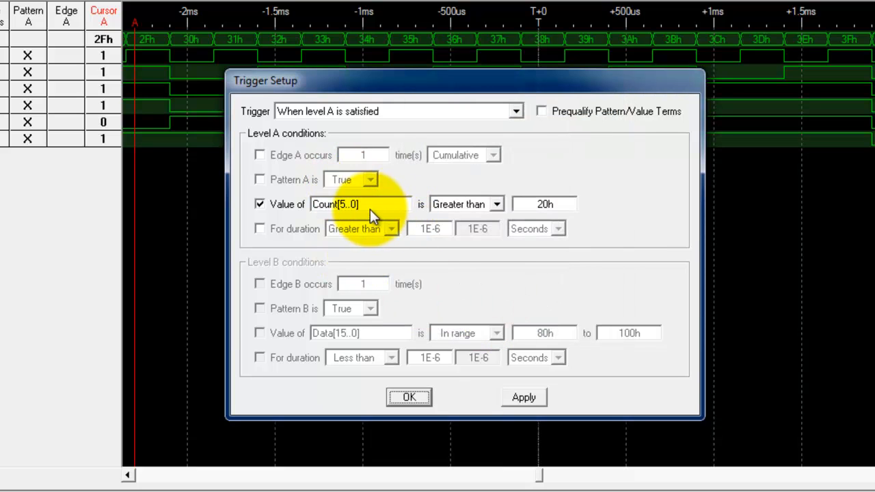
{"action": "mouse_move", "coordinate": [372, 205]}
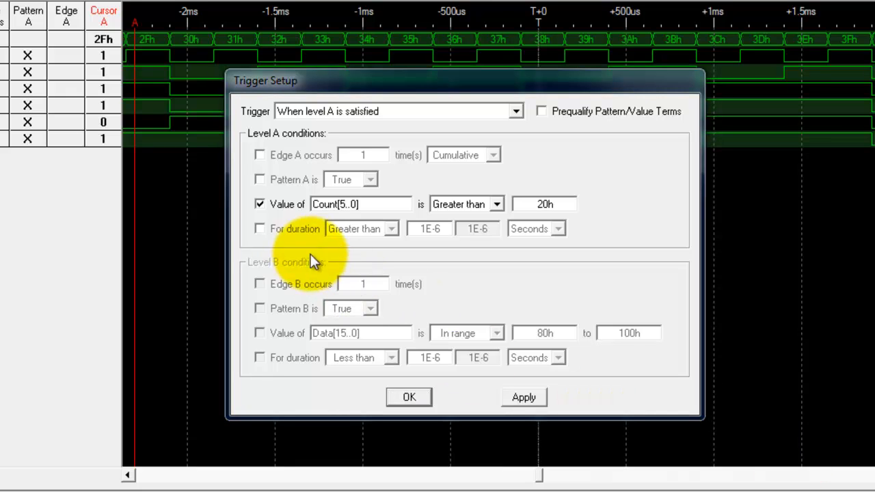
- Toggle For duration and Pattern A on, then clear Pattern A and the Count[5..0] value condition
{"action": "left_click", "coordinate": [259, 229]}
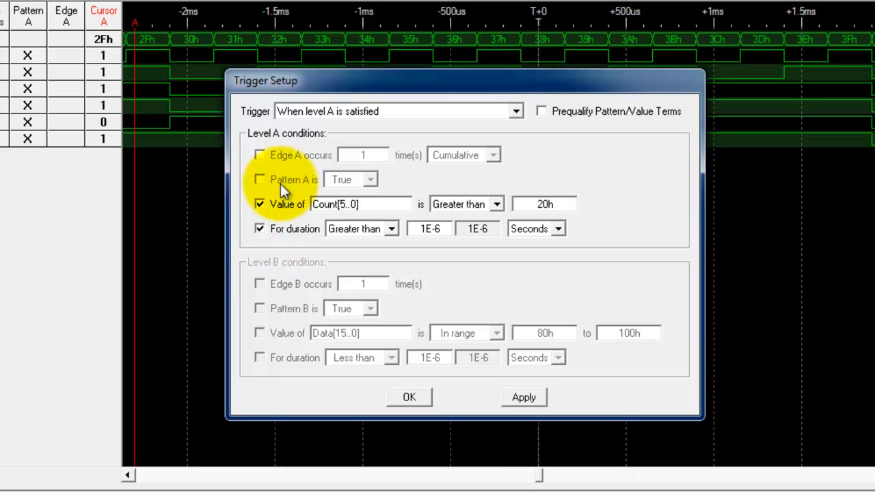
{"action": "mouse_move", "coordinate": [258, 192]}
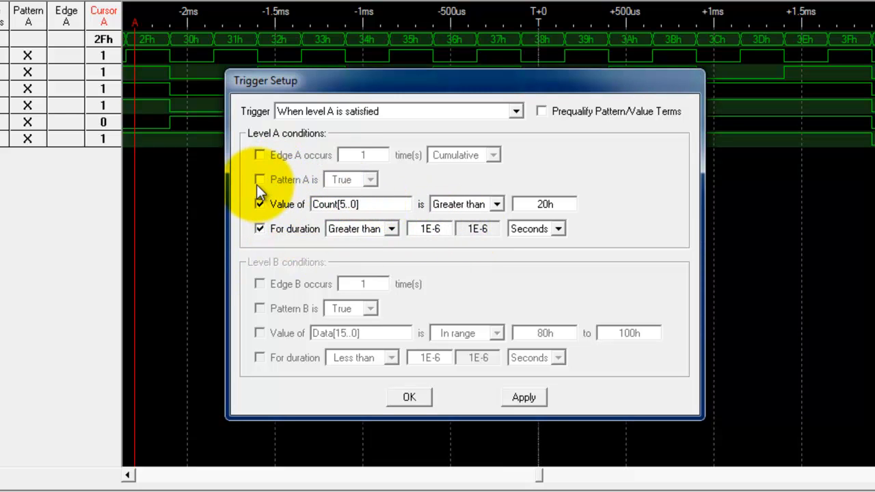
{"action": "left_click", "coordinate": [260, 179]}
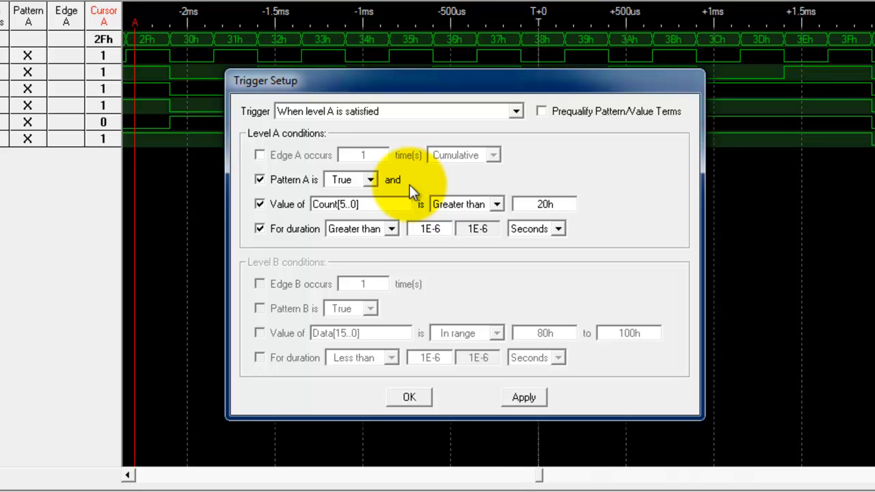
{"action": "mouse_move", "coordinate": [593, 222]}
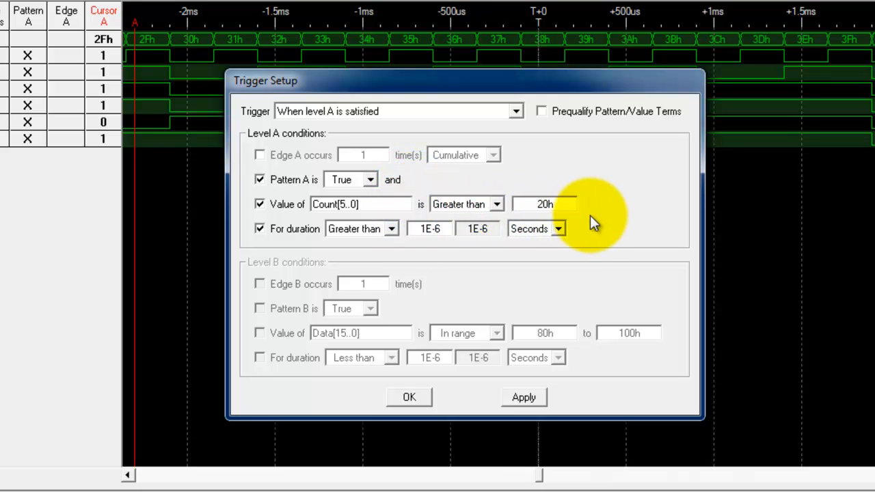
{"action": "mouse_move", "coordinate": [396, 190]}
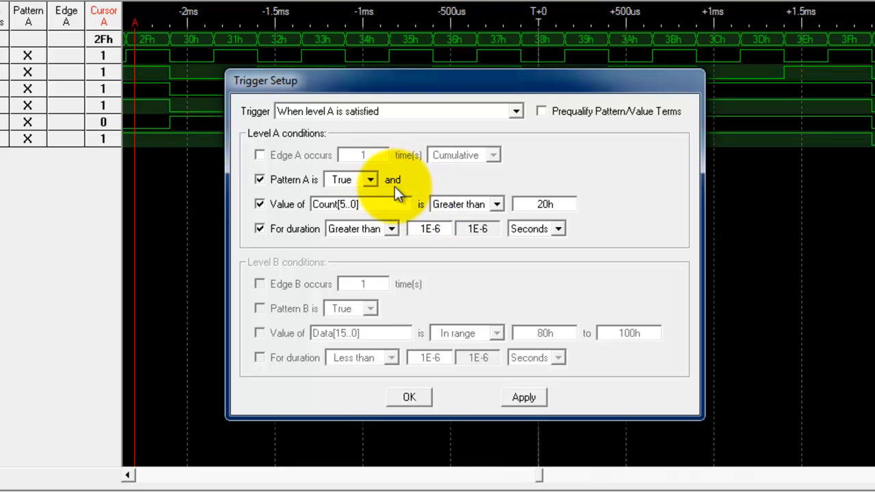
{"action": "mouse_move", "coordinate": [403, 194]}
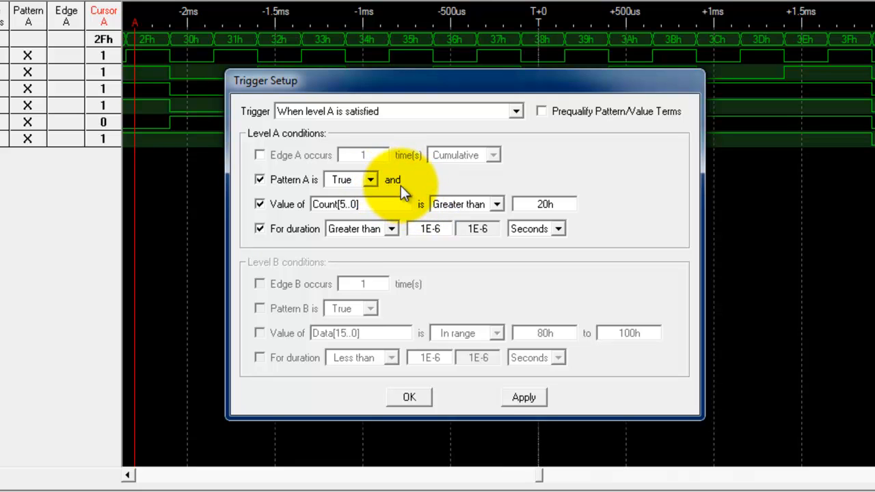
{"action": "mouse_move", "coordinate": [274, 205]}
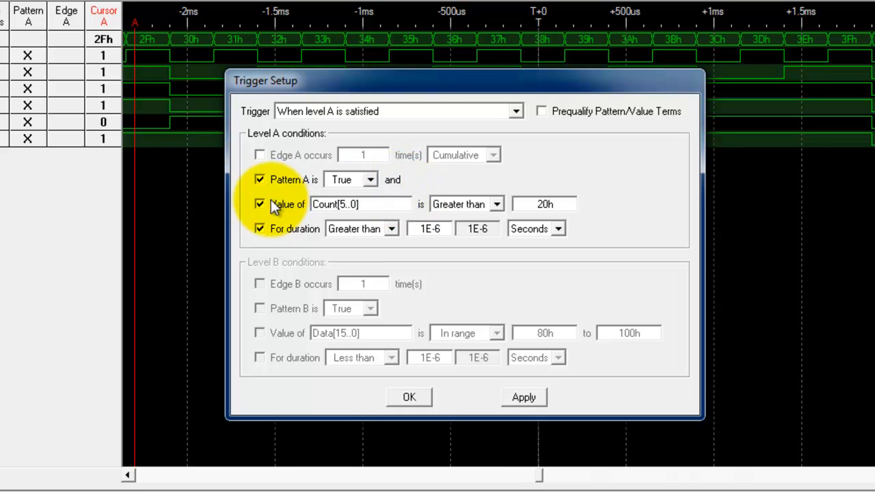
{"action": "left_click", "coordinate": [260, 179]}
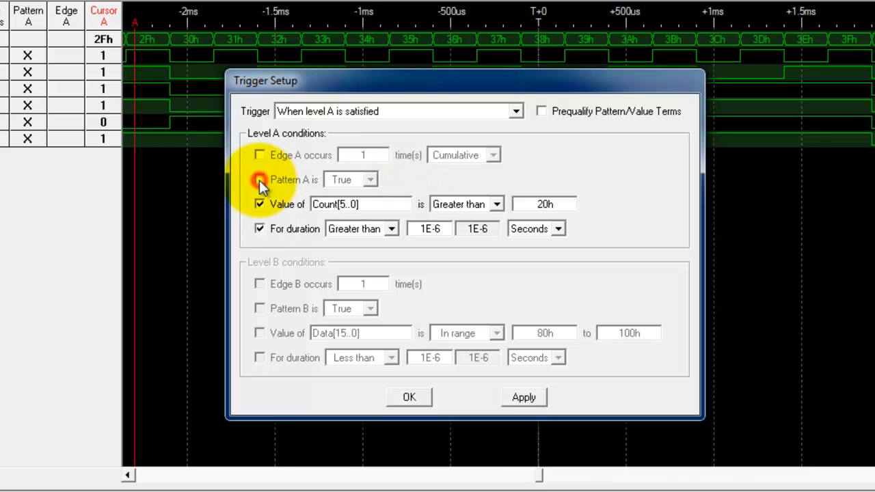
{"action": "left_click", "coordinate": [260, 204]}
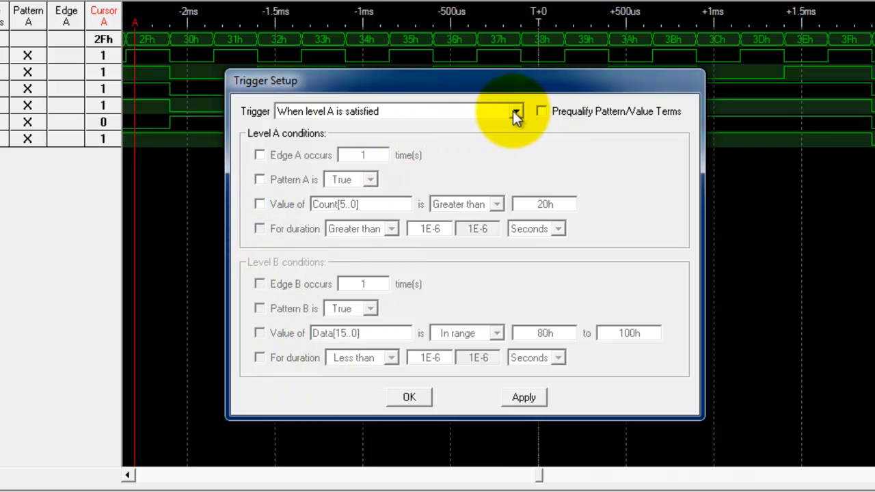
- Choose the trigger mode 'When level A is satisfied and then level B is satisfied'
{"action": "left_click", "coordinate": [514, 110]}
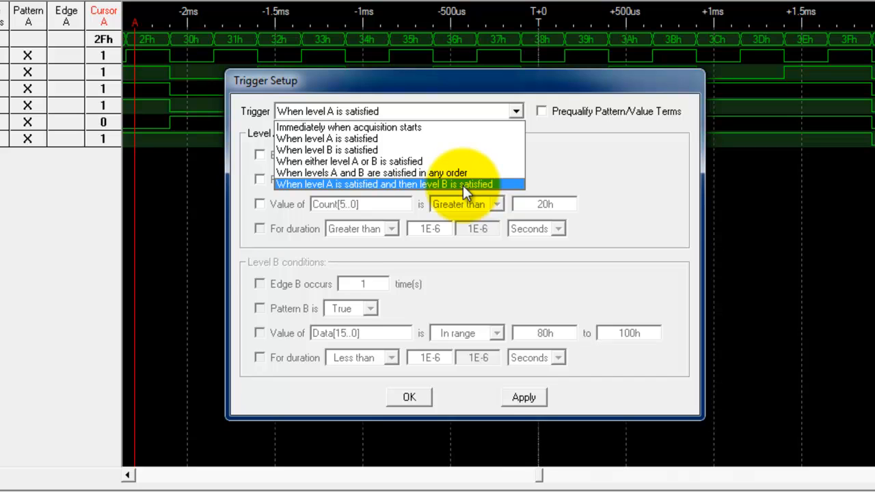
{"action": "mouse_move", "coordinate": [454, 172]}
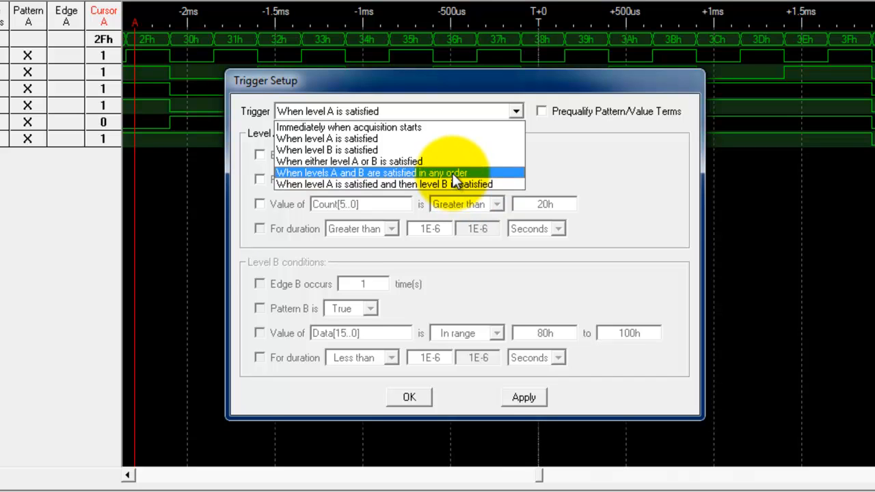
{"action": "mouse_move", "coordinate": [481, 179]}
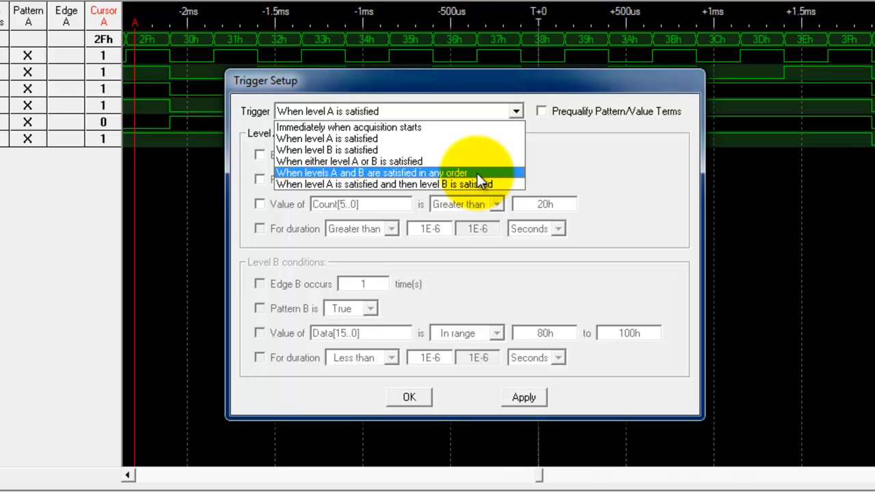
{"action": "mouse_move", "coordinate": [485, 162]}
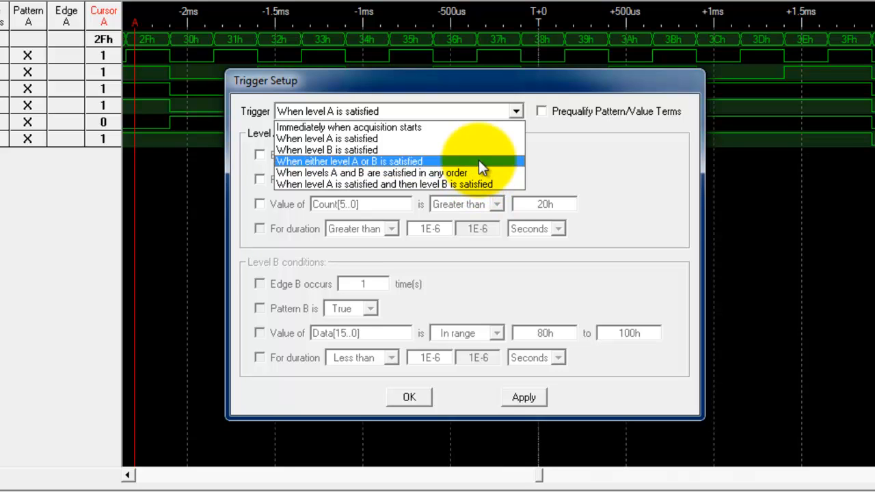
{"action": "mouse_move", "coordinate": [482, 183]}
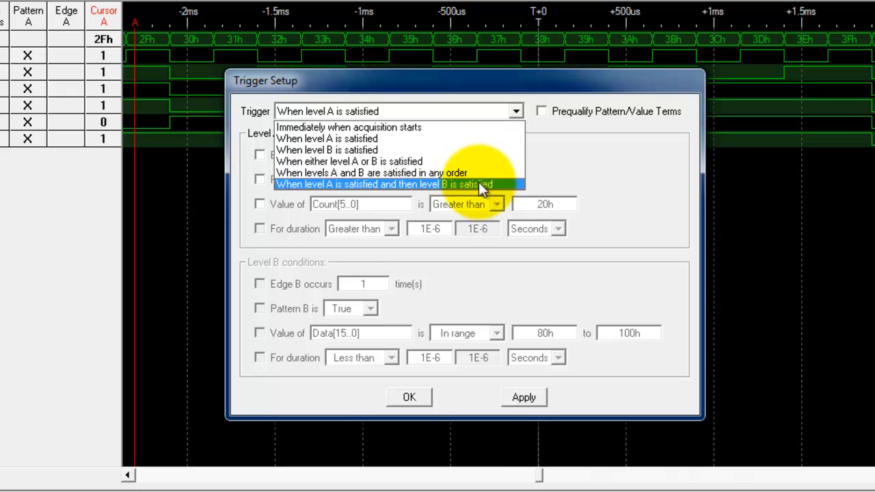
{"action": "left_click", "coordinate": [386, 183]}
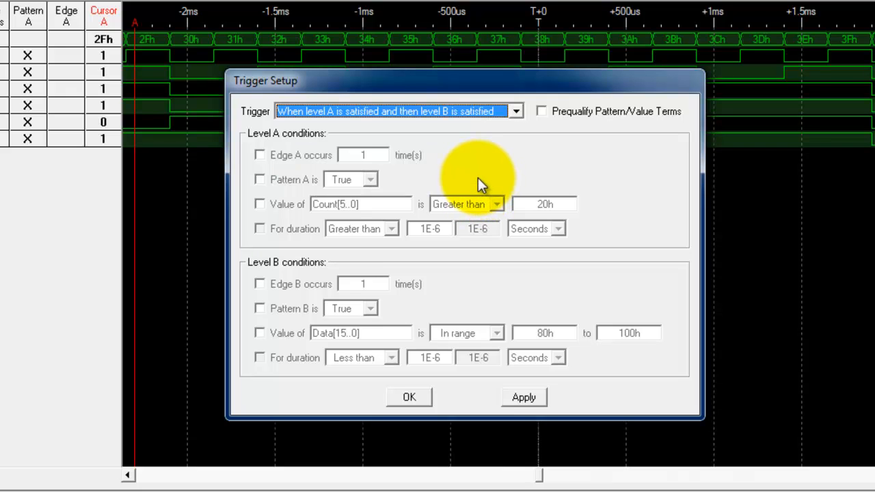
- Require Pattern A true for level A and Pattern B true for level B, then confirm
{"action": "left_click", "coordinate": [260, 179]}
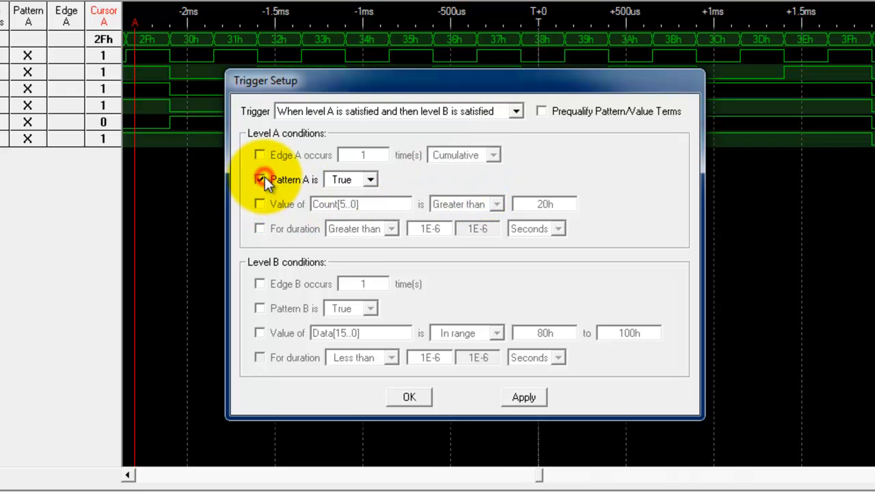
{"action": "left_click", "coordinate": [260, 179]}
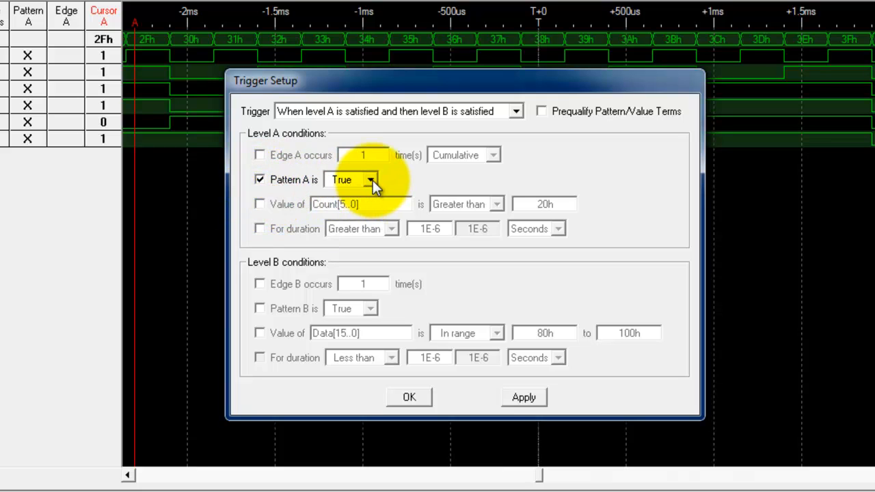
{"action": "mouse_move", "coordinate": [309, 246]}
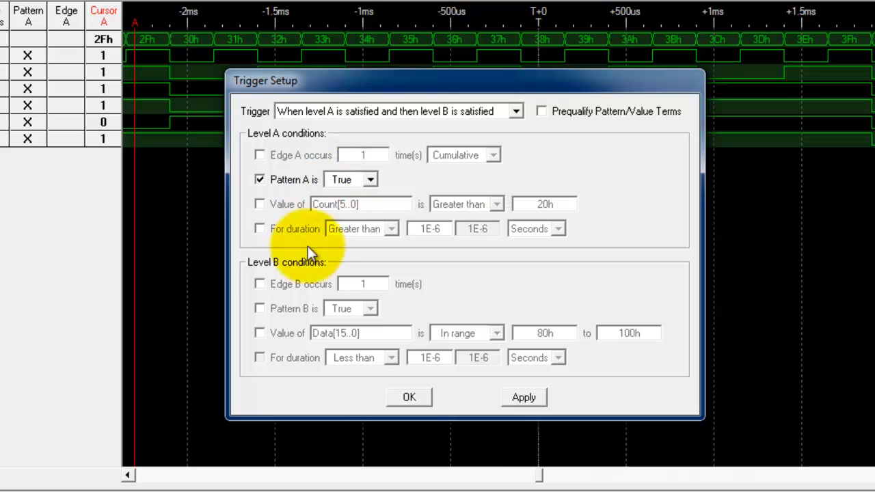
{"action": "left_click", "coordinate": [260, 309]}
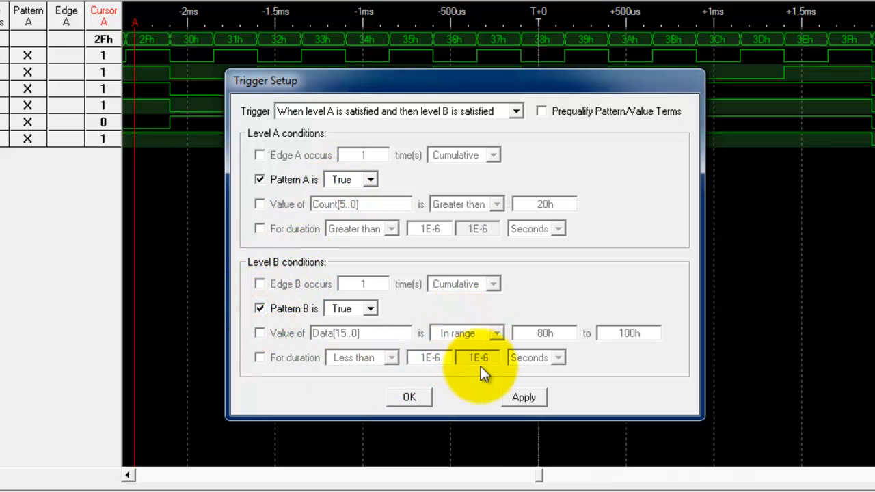
{"action": "mouse_move", "coordinate": [408, 398]}
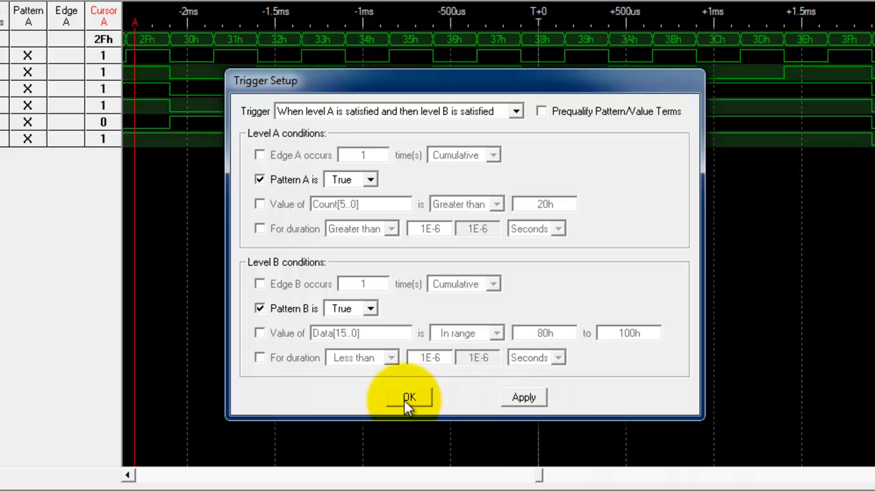
{"action": "left_click", "coordinate": [409, 397]}
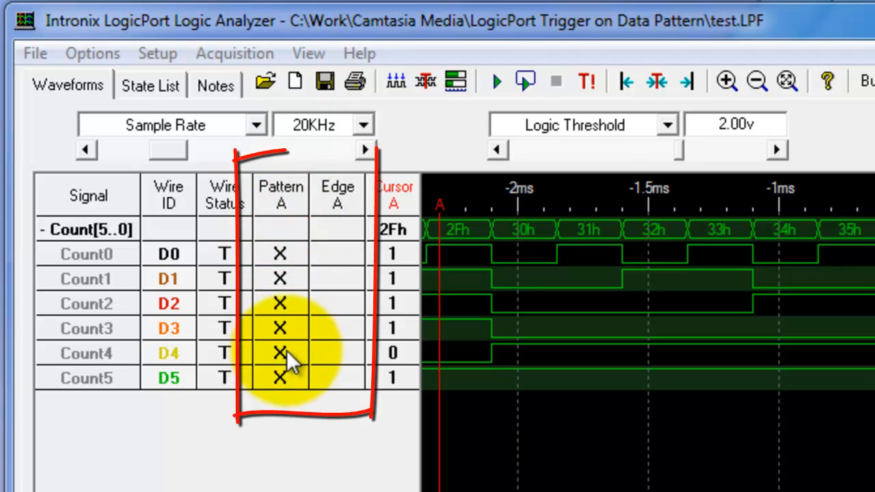
{"action": "mouse_move", "coordinate": [353, 276]}
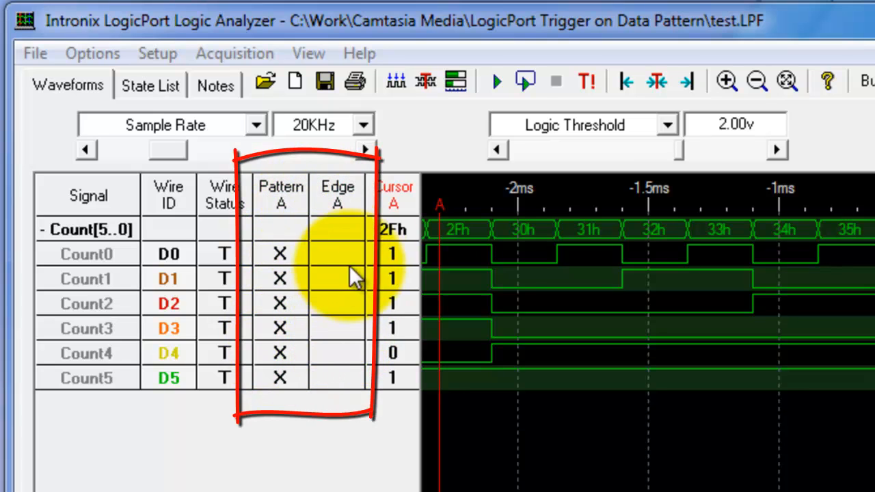
{"action": "mouse_move", "coordinate": [356, 202]}
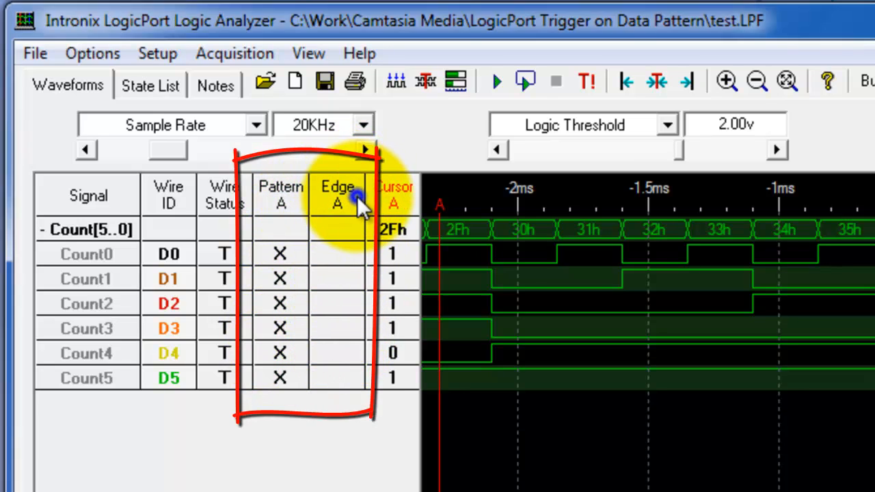
- Insert Pattern B and Edge B columns into the signal table header
{"action": "right_click", "coordinate": [353, 198]}
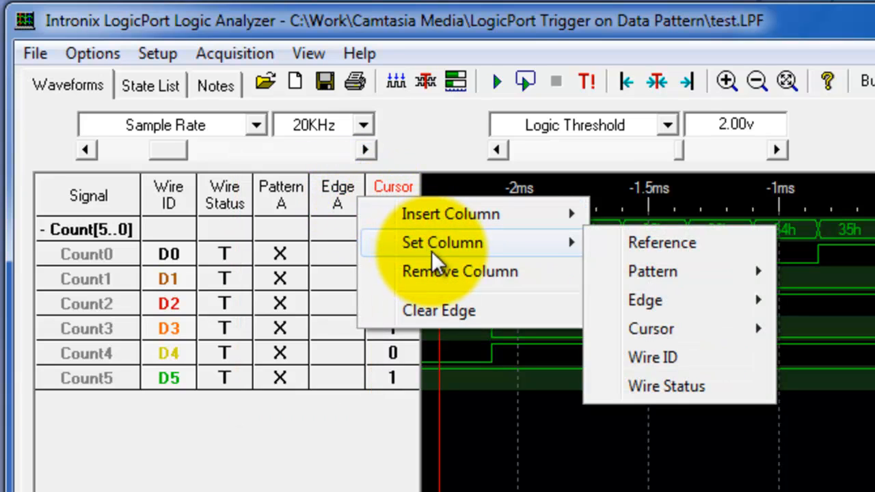
{"action": "mouse_move", "coordinate": [530, 229]}
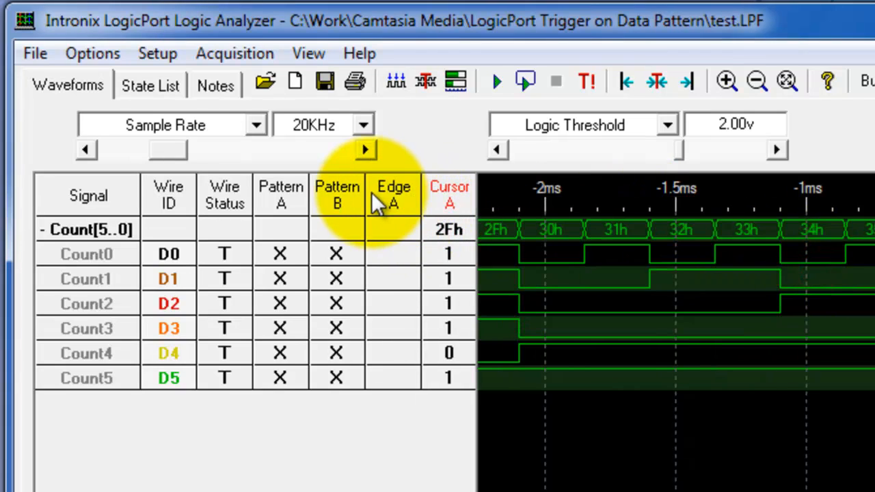
{"action": "right_click", "coordinate": [394, 194]}
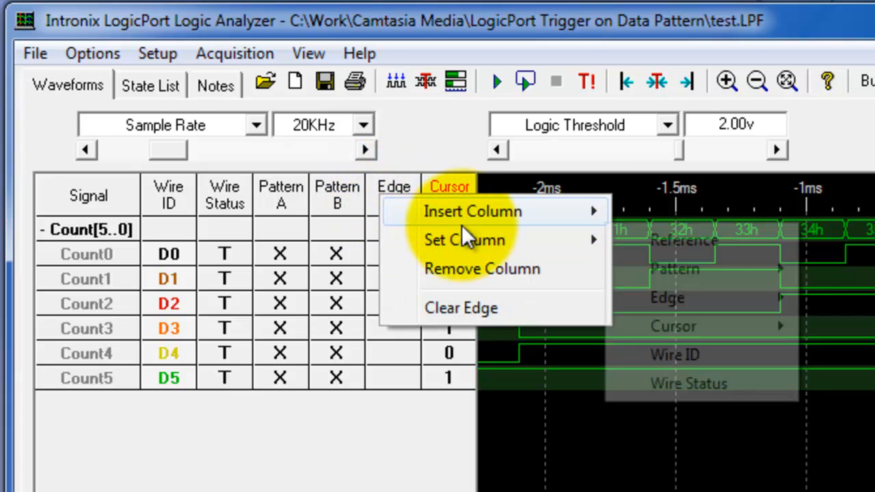
{"action": "mouse_move", "coordinate": [485, 218]}
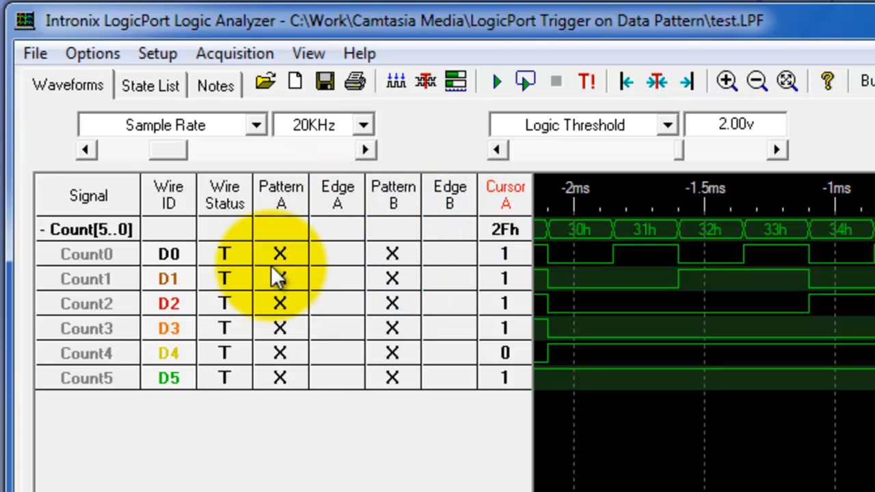
{"action": "mouse_move", "coordinate": [284, 260]}
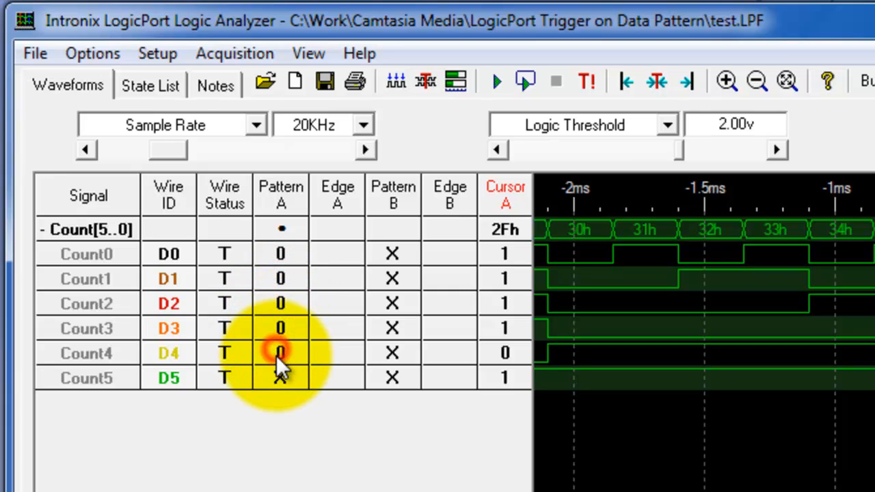
- Set Pattern A Count4–5 high with Count0–3 low, and Pattern B bits to 0
{"action": "left_click", "coordinate": [280, 353]}
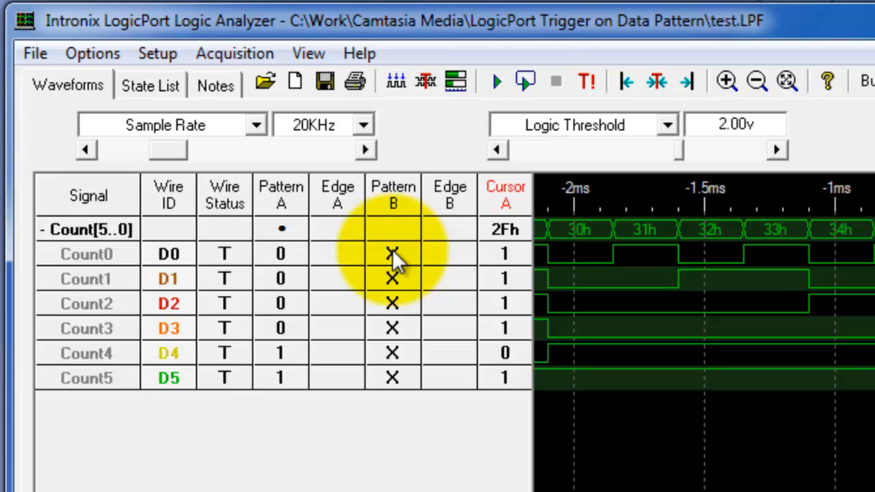
{"action": "left_click", "coordinate": [391, 253]}
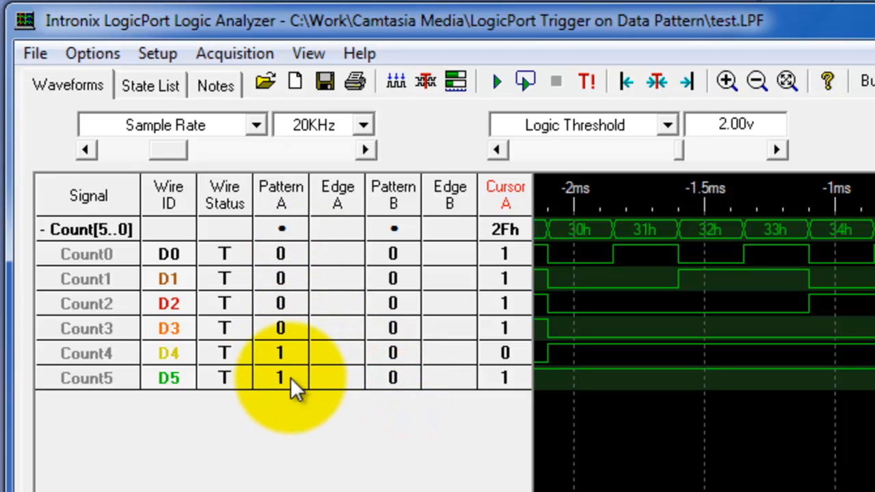
{"action": "mouse_move", "coordinate": [292, 258]}
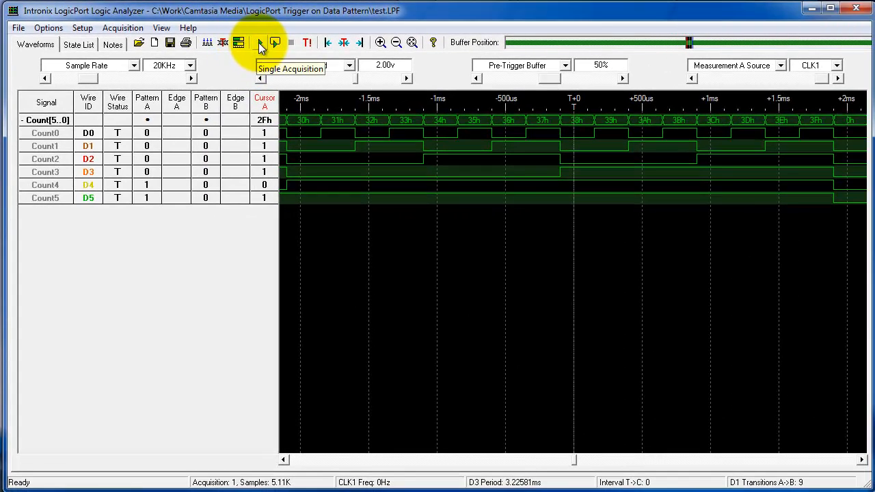
- Run single acquisitions to capture the Pattern A then Pattern B trigger at T+0
{"action": "left_click", "coordinate": [254, 42]}
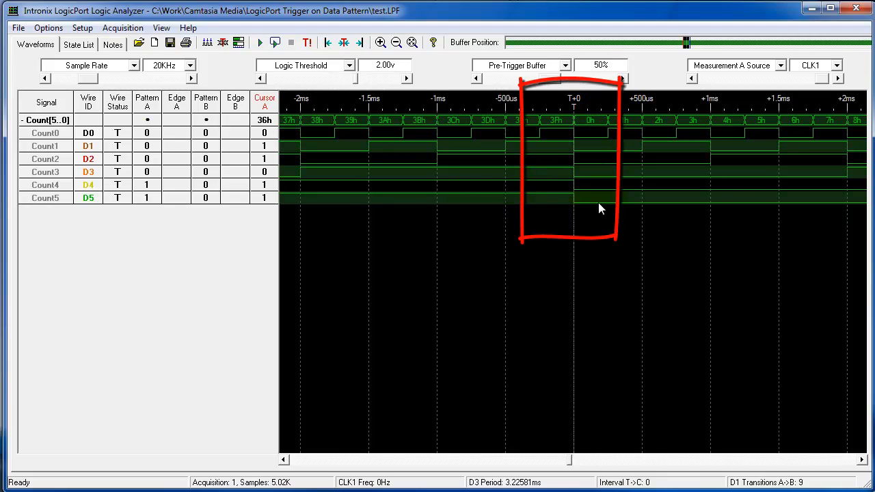
{"action": "left_click", "coordinate": [285, 42]}
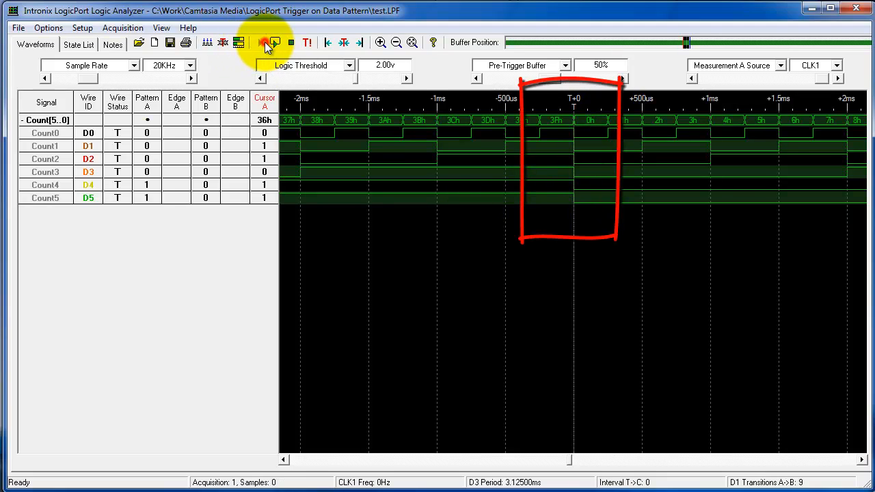
{"action": "left_click", "coordinate": [265, 42]}
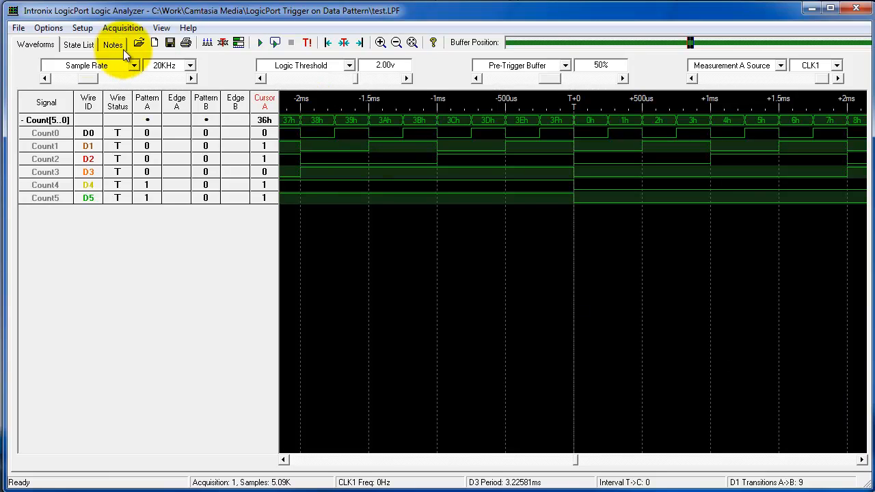
{"action": "left_click", "coordinate": [82, 28]}
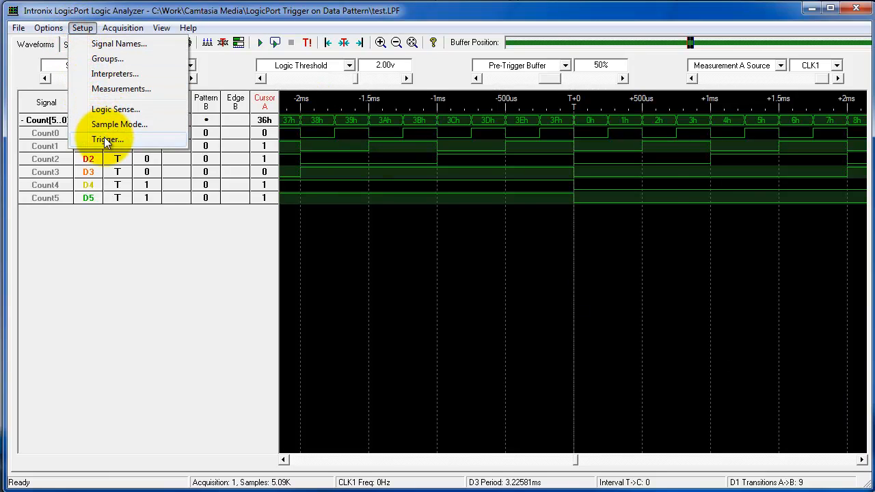
{"action": "left_click", "coordinate": [107, 139]}
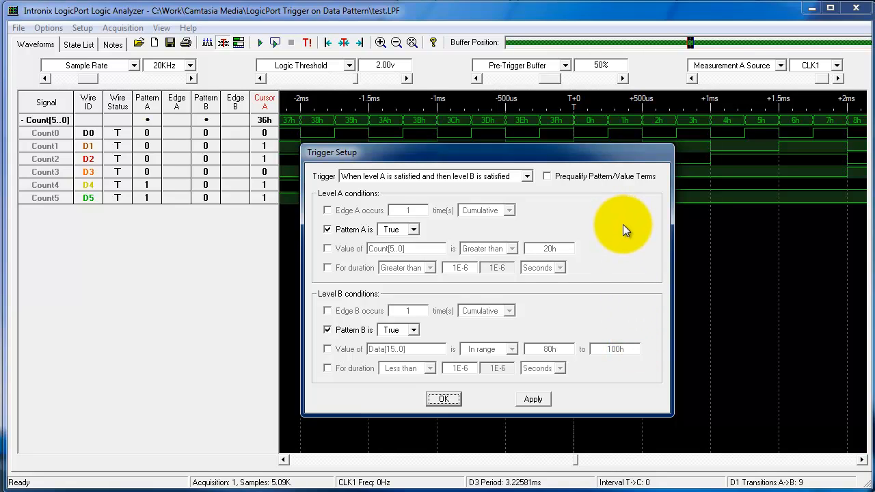
{"action": "mouse_move", "coordinate": [627, 238]}
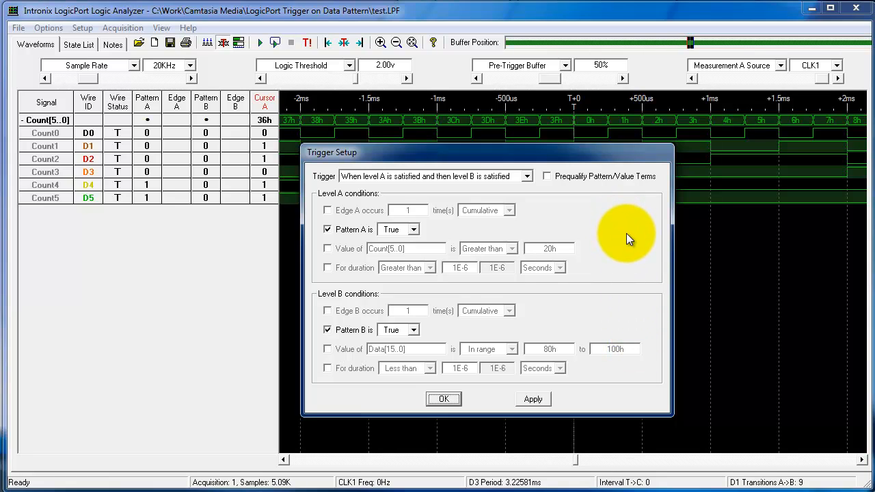
{"action": "mouse_move", "coordinate": [630, 244]}
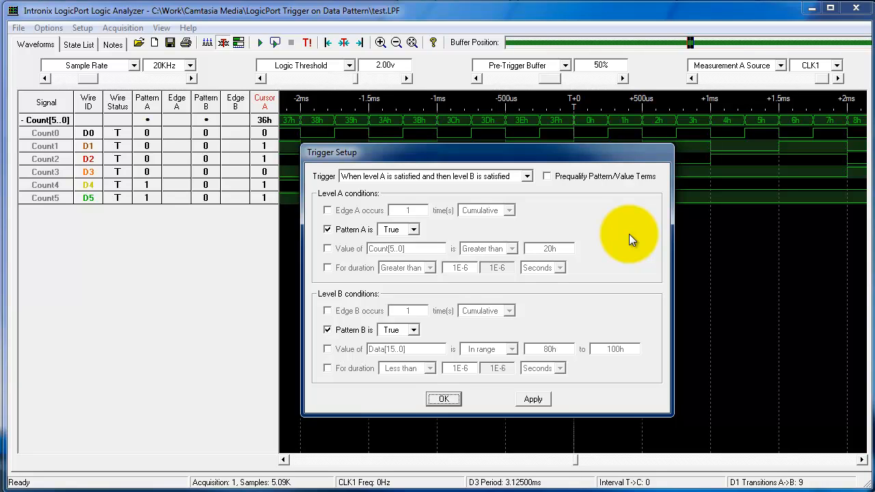
{"action": "mouse_move", "coordinate": [634, 273]}
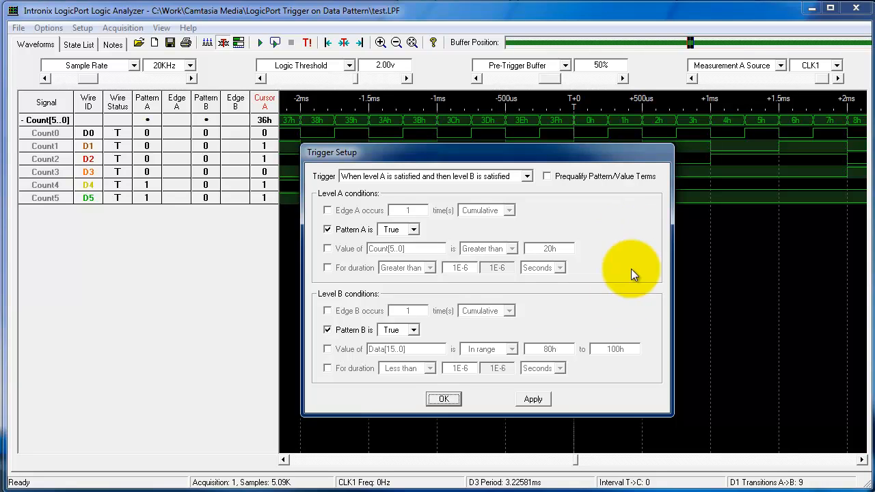
{"action": "left_click", "coordinate": [443, 399]}
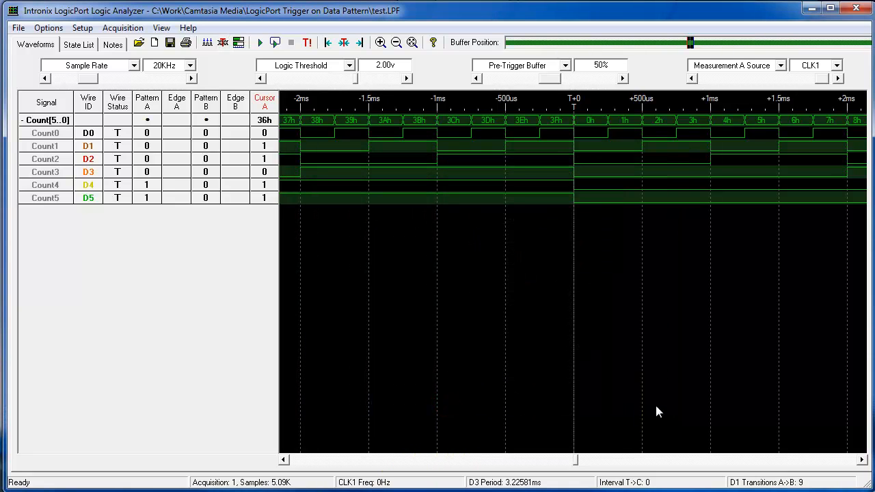